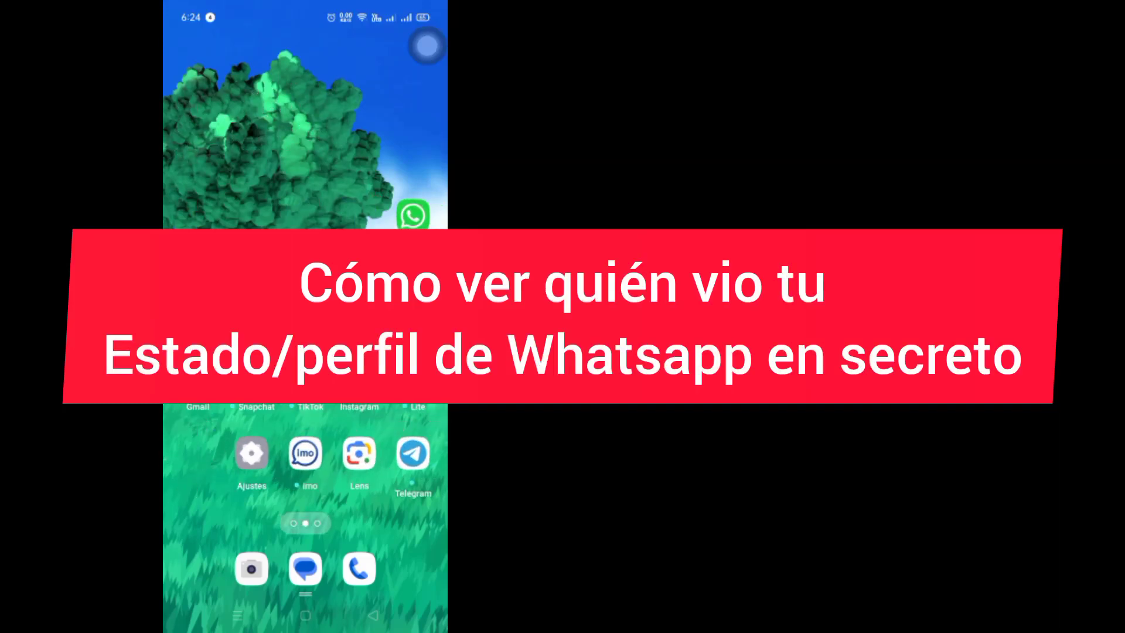
Launch WhatsApp from the home screen to show the chat list
left_click(414, 215)
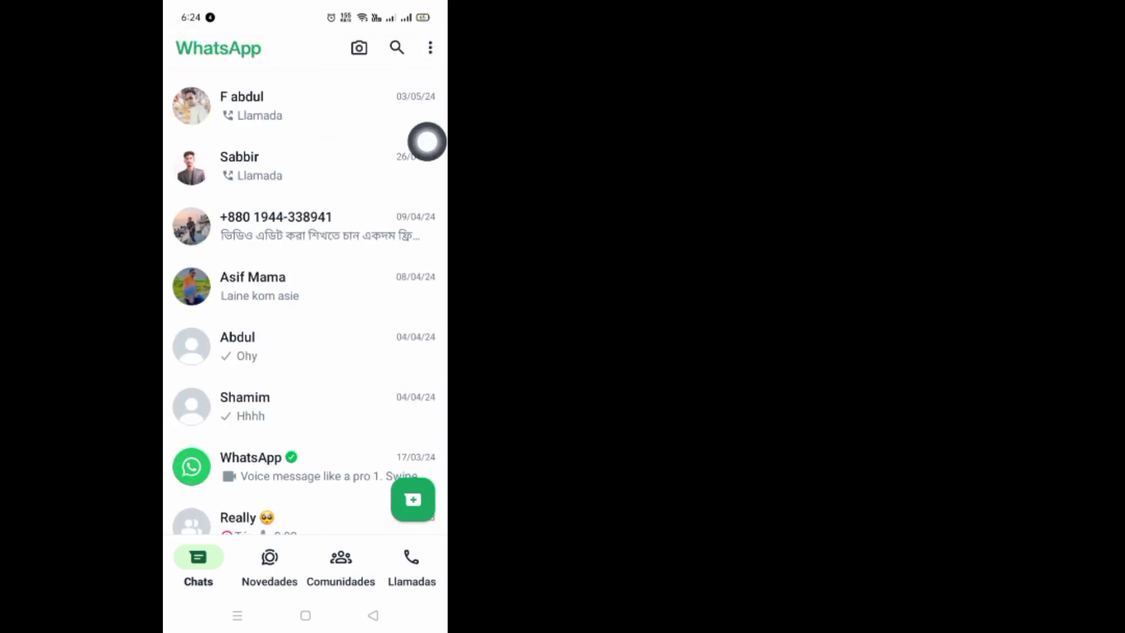
Review the Privacidad options in Ajustes and return to the main settings page
left_click(430, 46)
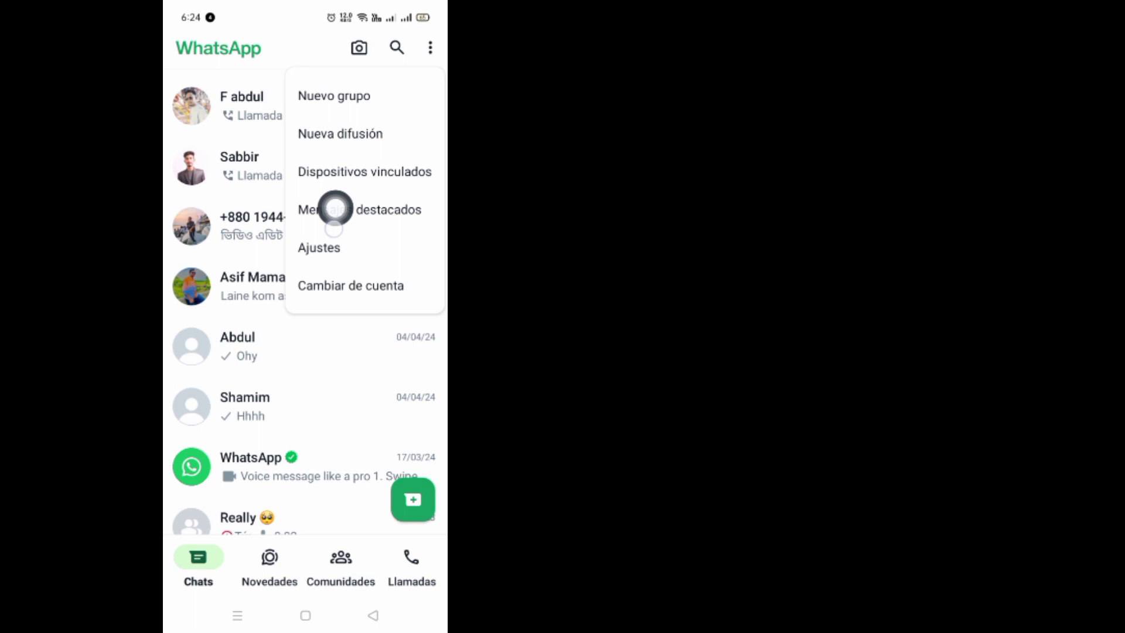
mouse_move(427, 200)
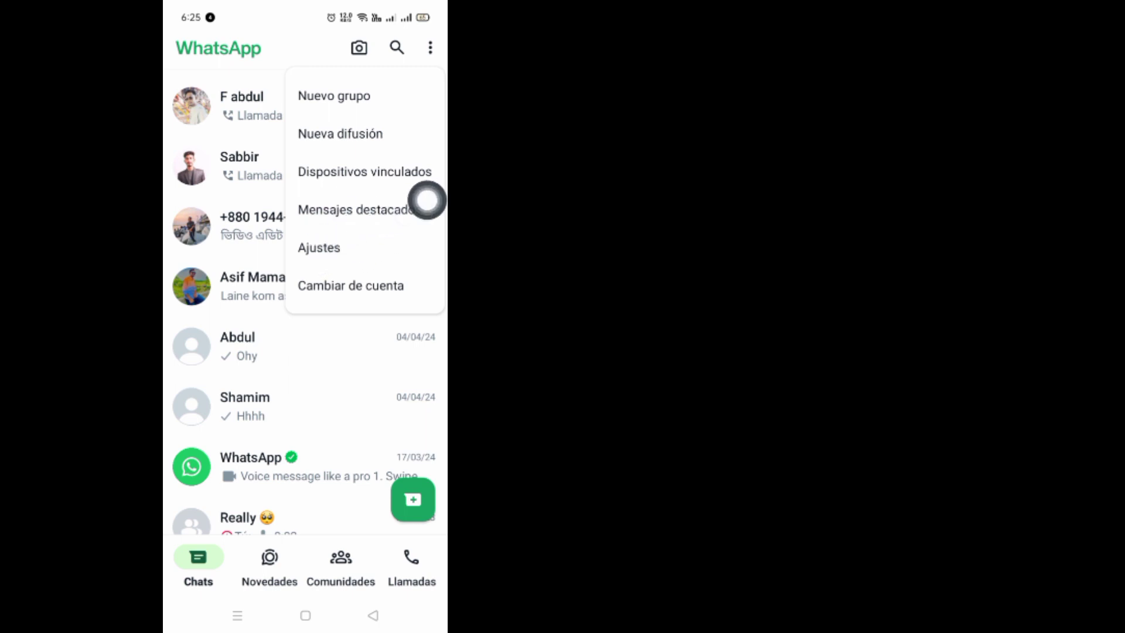
left_click(319, 248)
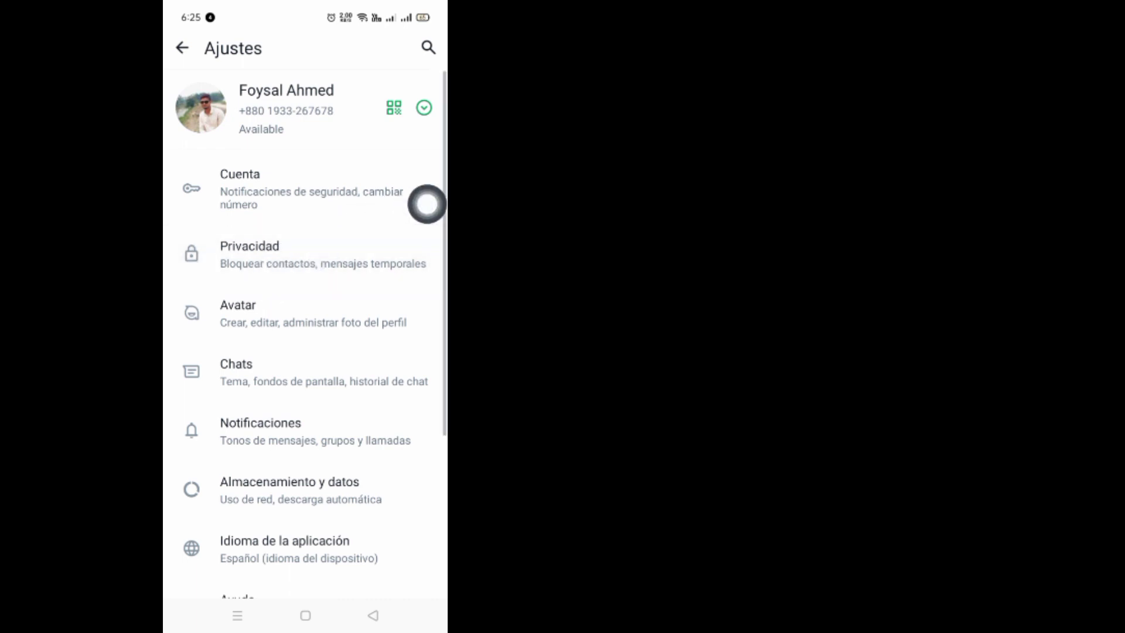
left_click(250, 254)
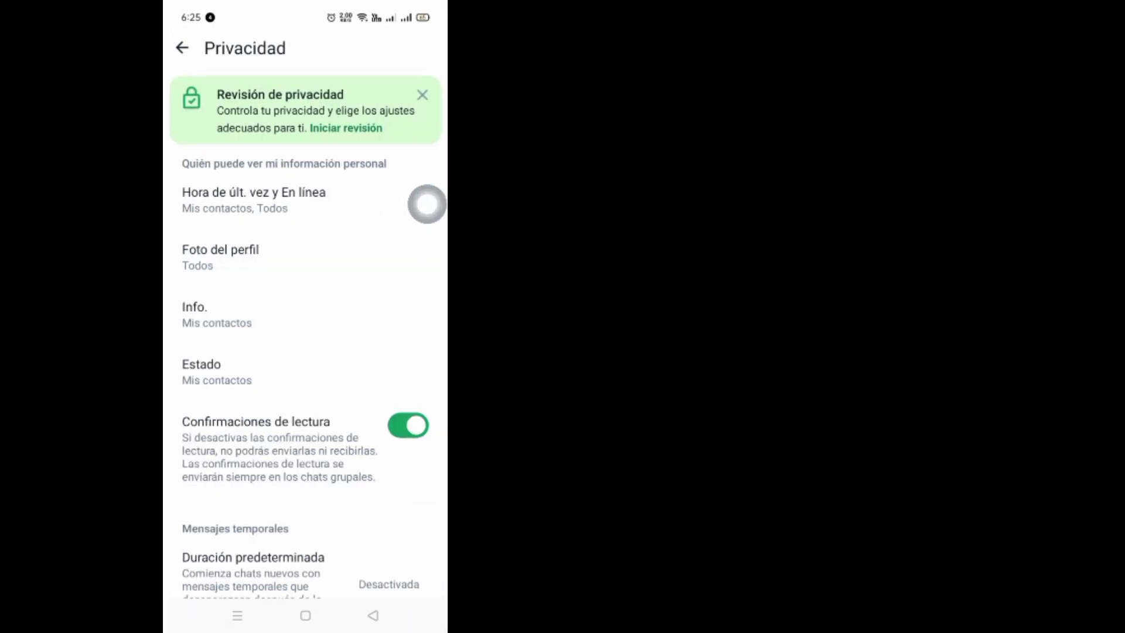
scroll("down", 3)
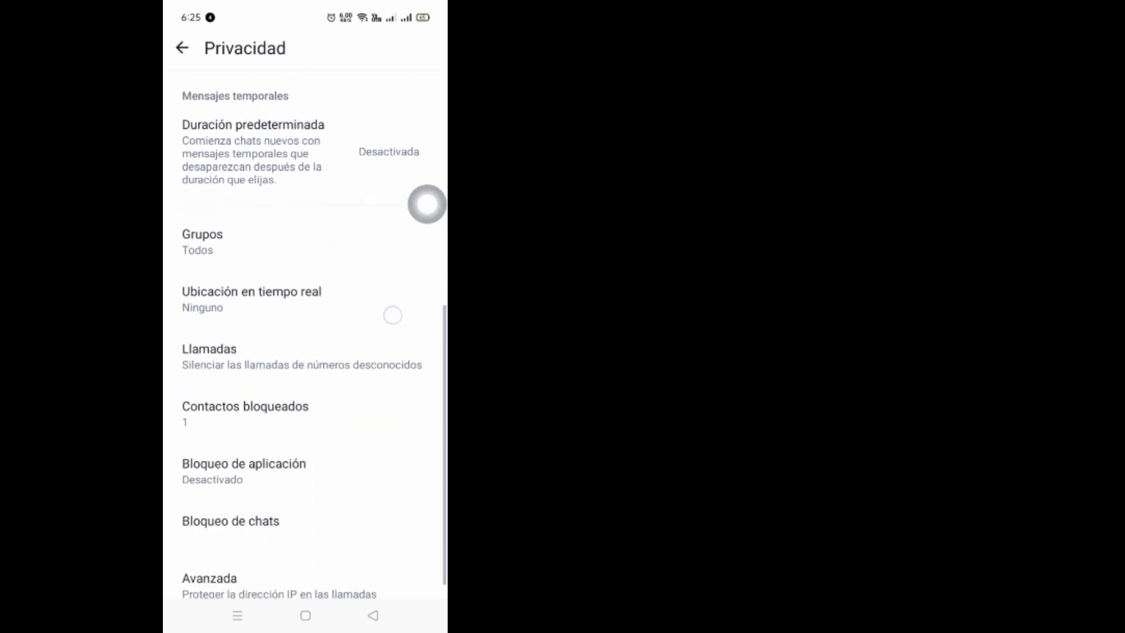
left_click(183, 48)
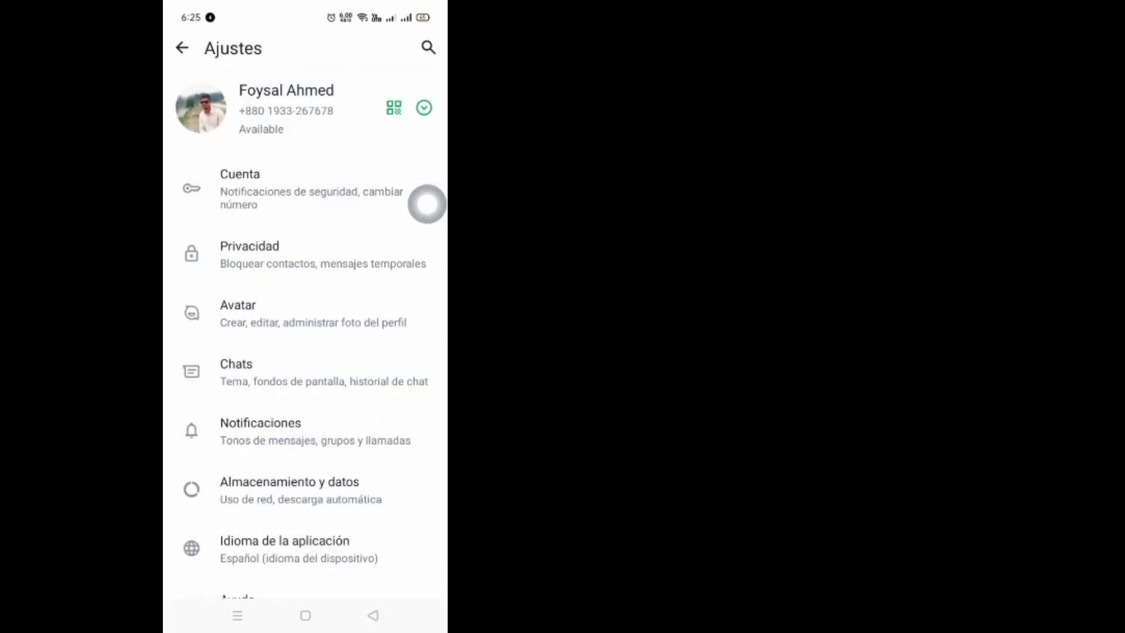
Review the Cuenta options, then back out of WhatsApp to the home screen
left_click(288, 188)
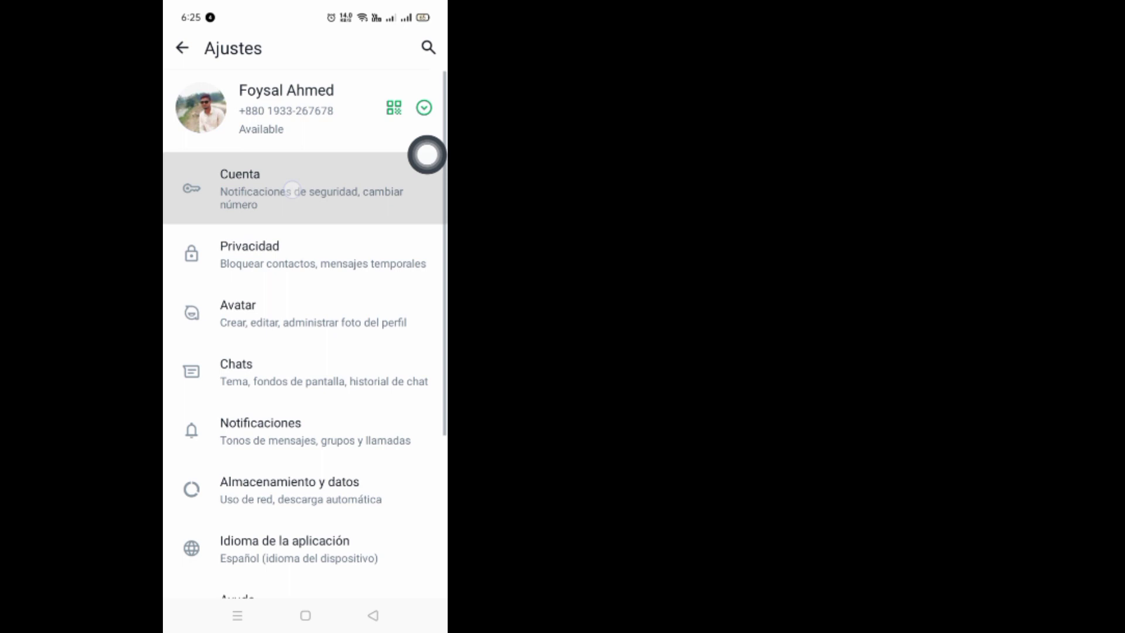
left_click(301, 189)
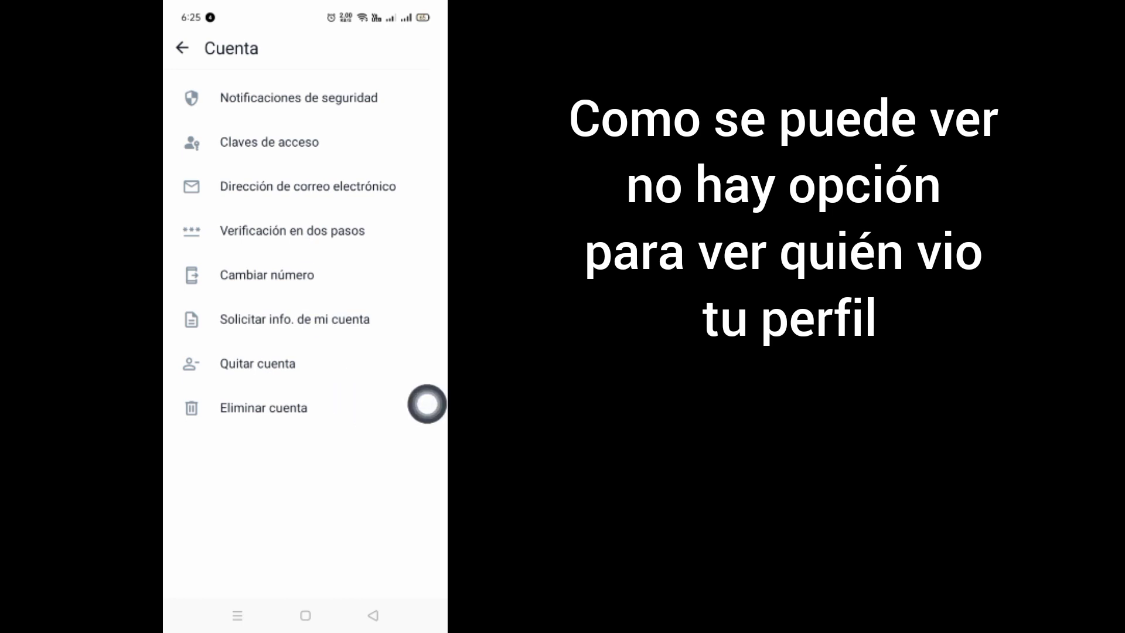
left_click(183, 48)
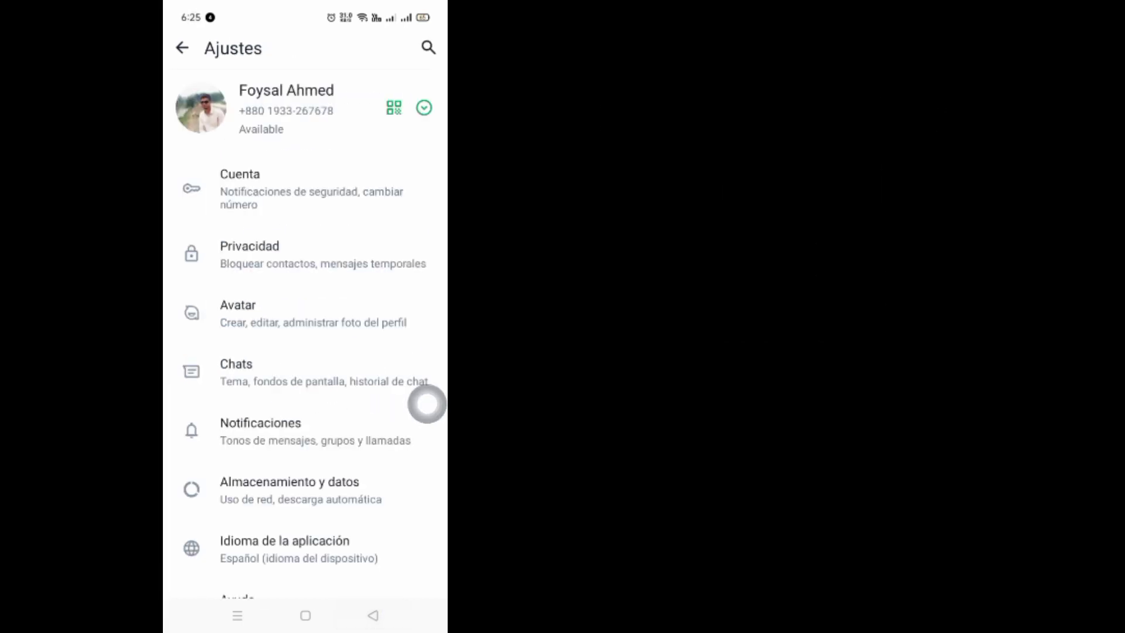
left_click(182, 48)
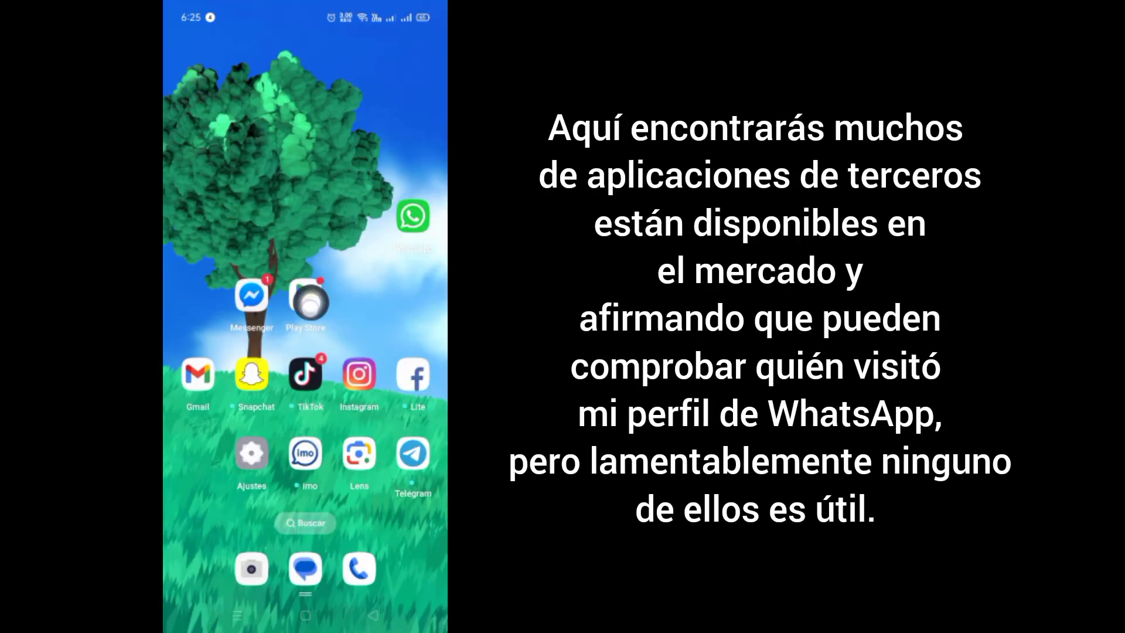
Search the Play Store for 'whatsapp profile viewer' and browse the tracker results
left_click(305, 297)
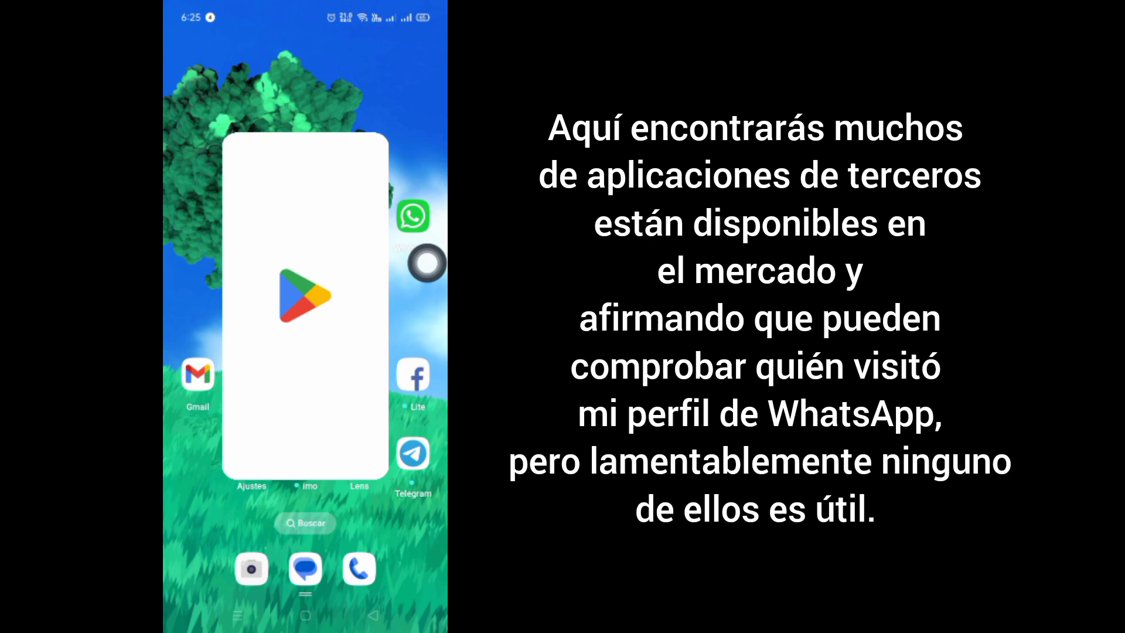
left_click(304, 296)
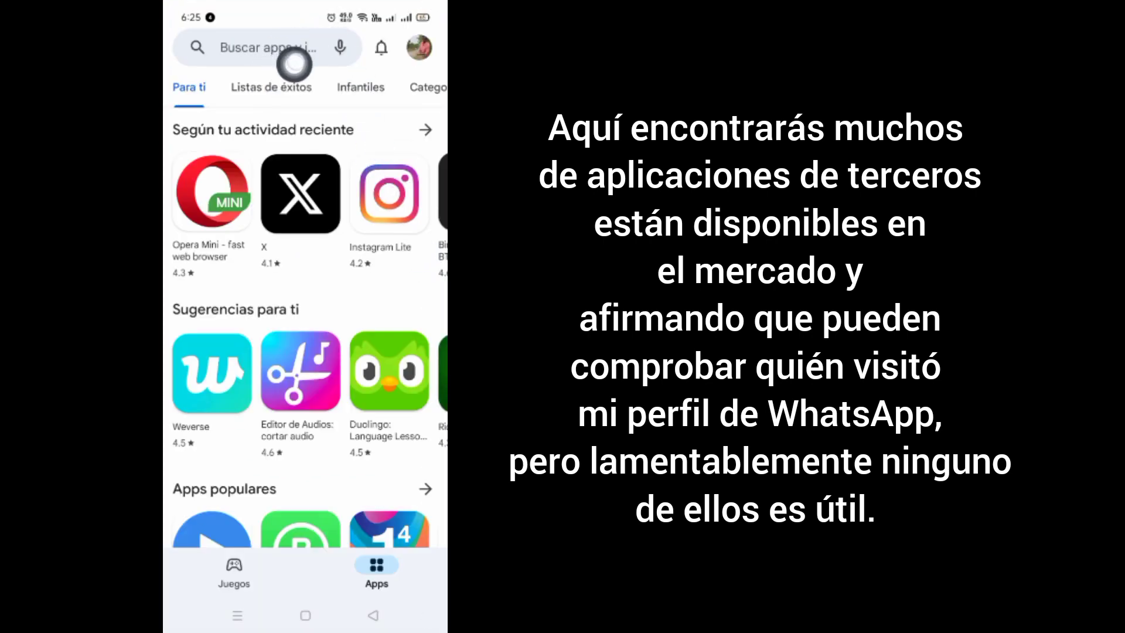
left_click(270, 47)
type("whatsapp profile viewer")
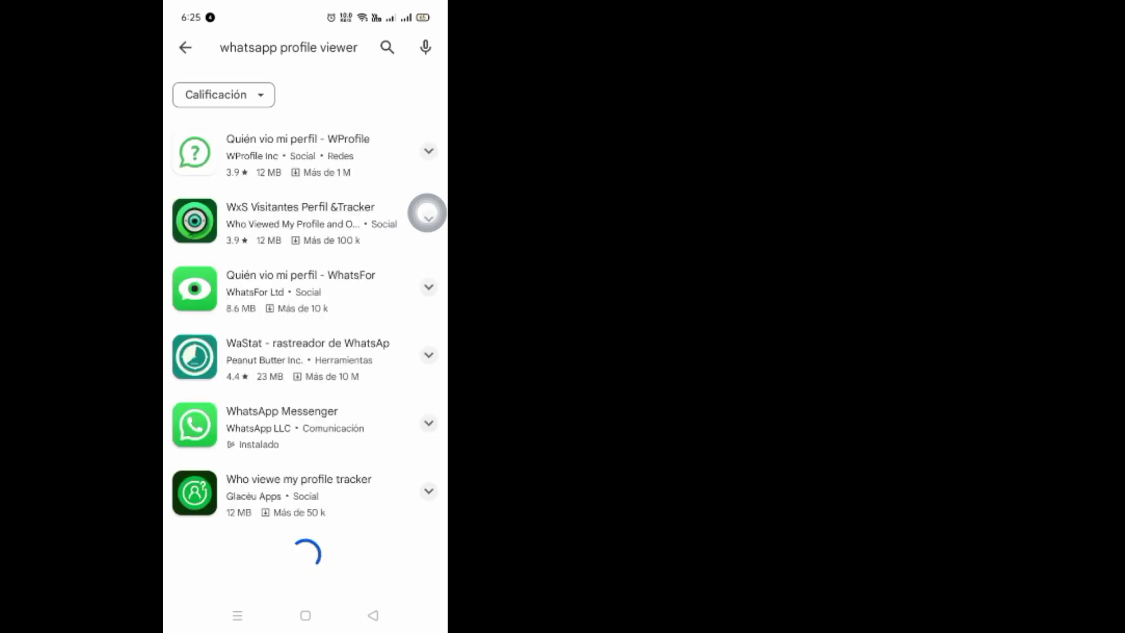
scroll("down", 3)
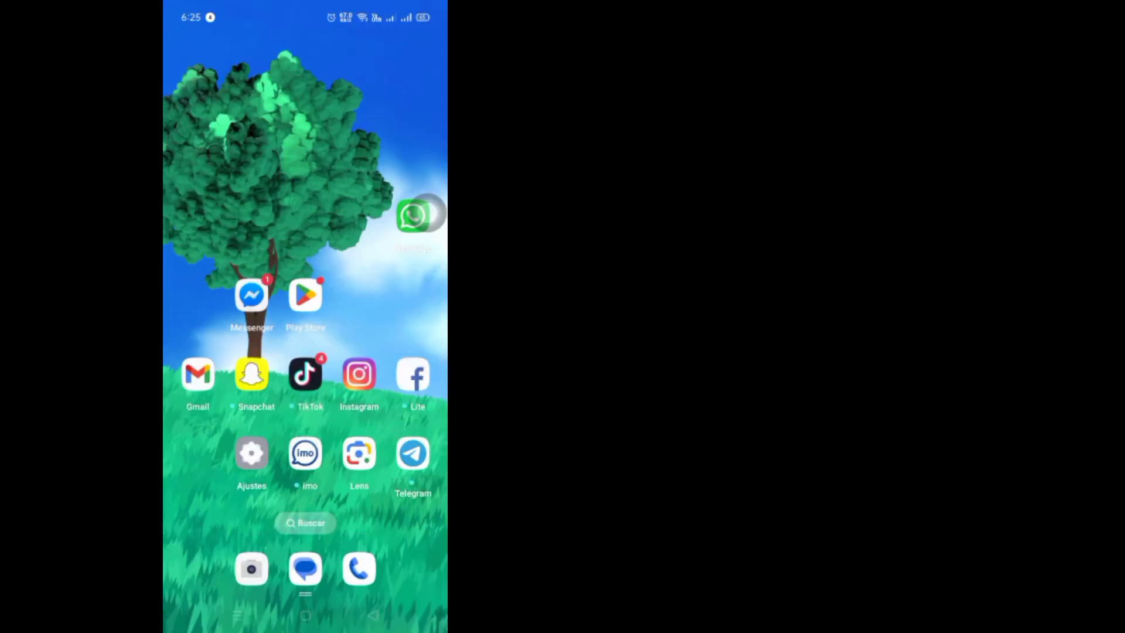
Reopen WhatsApp and view Mi estado under Novedades, showing 0 viewers
left_click(413, 214)
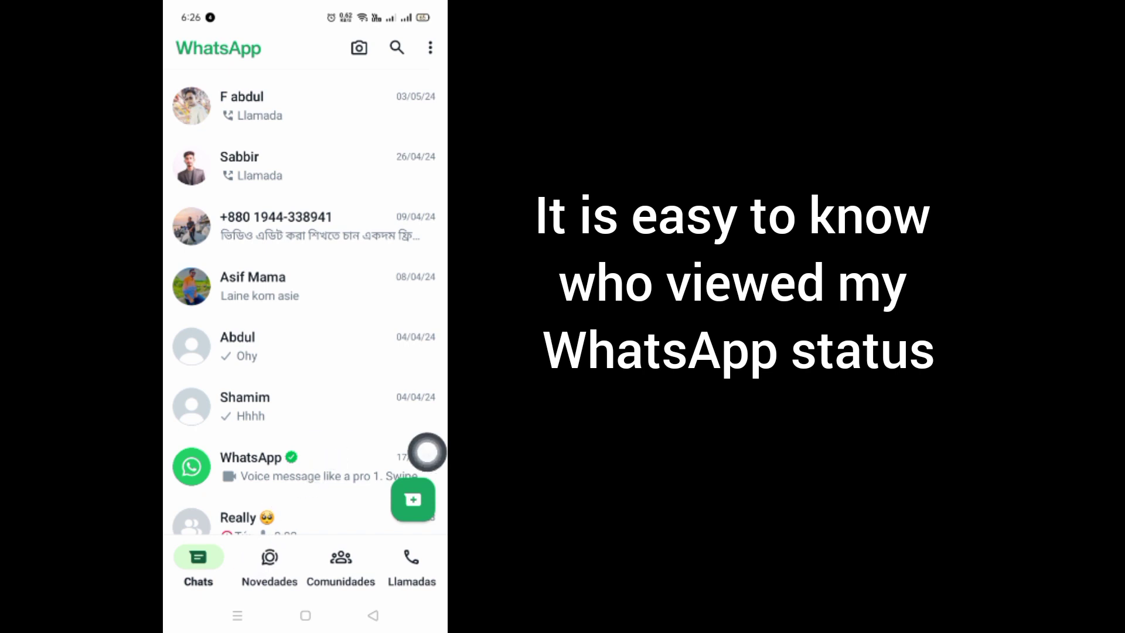
left_click(268, 558)
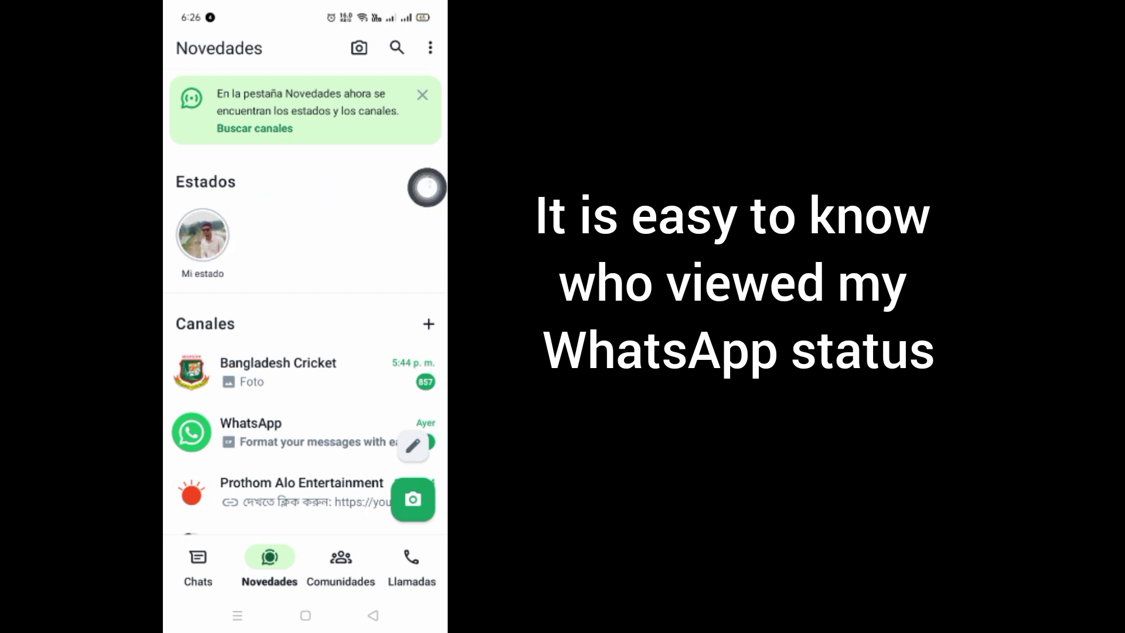
left_click(201, 235)
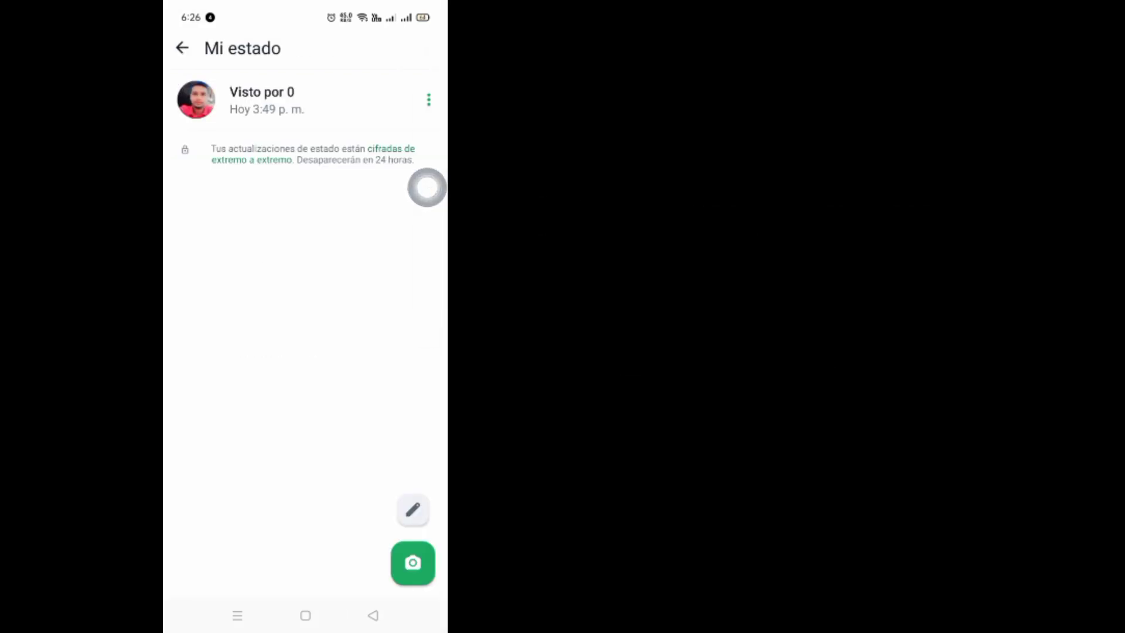